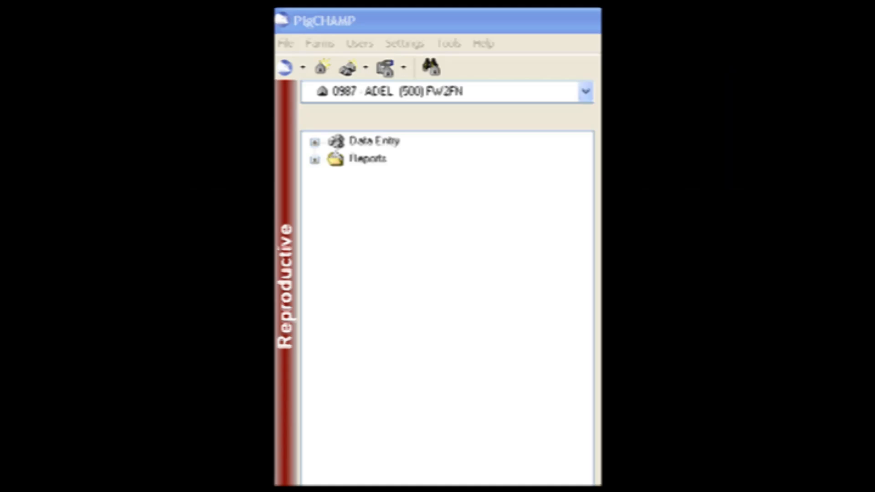
# Step: Switch the navigator to Grow-Finish, listing Farm Buildings, Data Entry and Reports
pyautogui.click(284, 67)
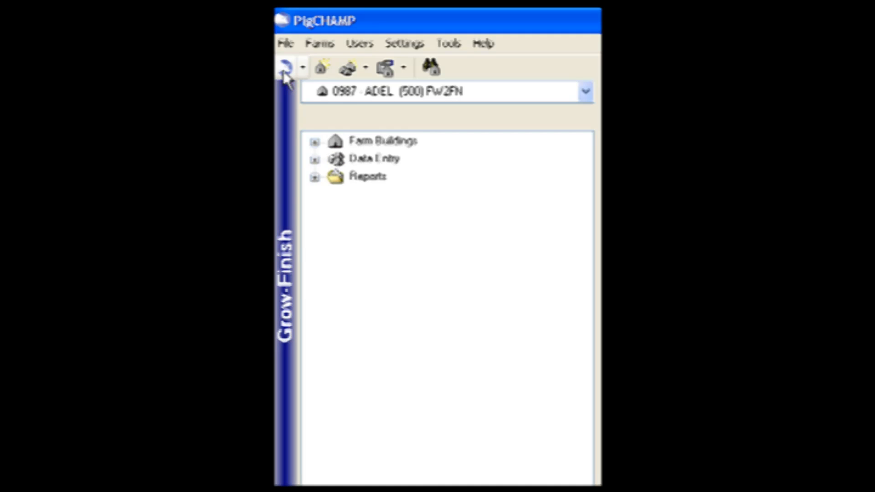